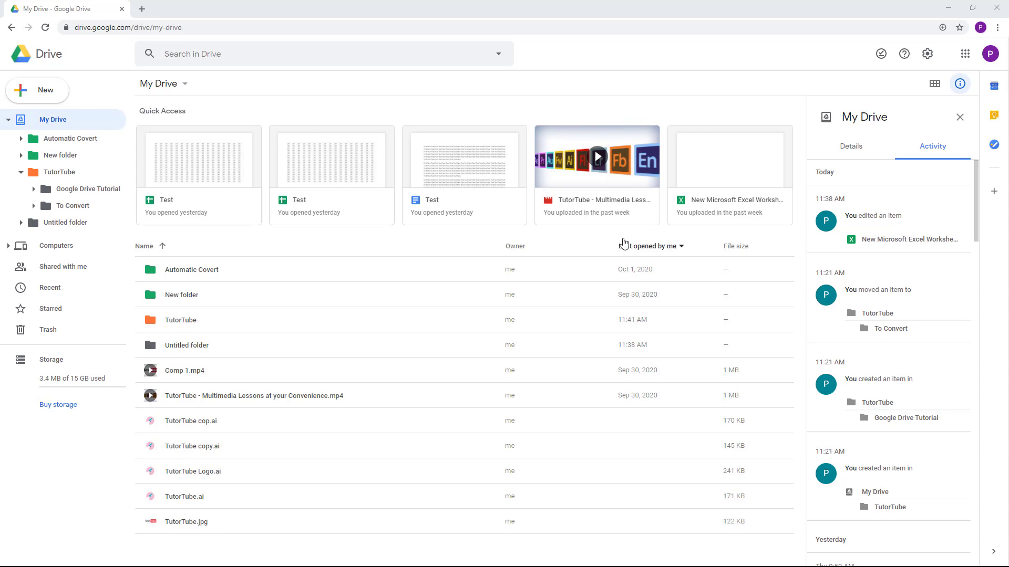
{"action": "mouse_move", "coordinate": [59, 300]}
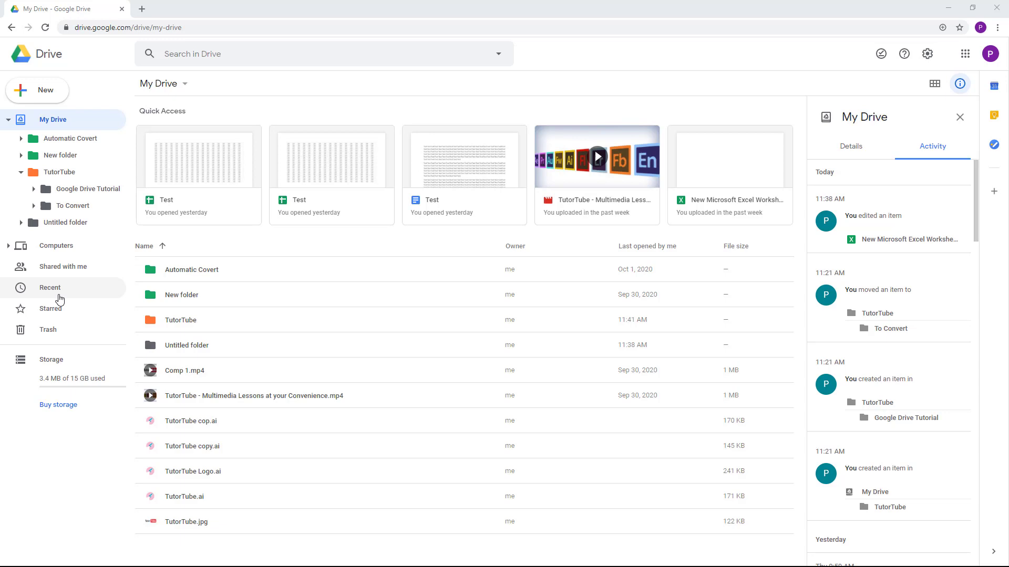
Step: Show Recent files and view activity for the Excel worksheet and the Tutorial 10 video
{"action": "left_click", "coordinate": [51, 288]}
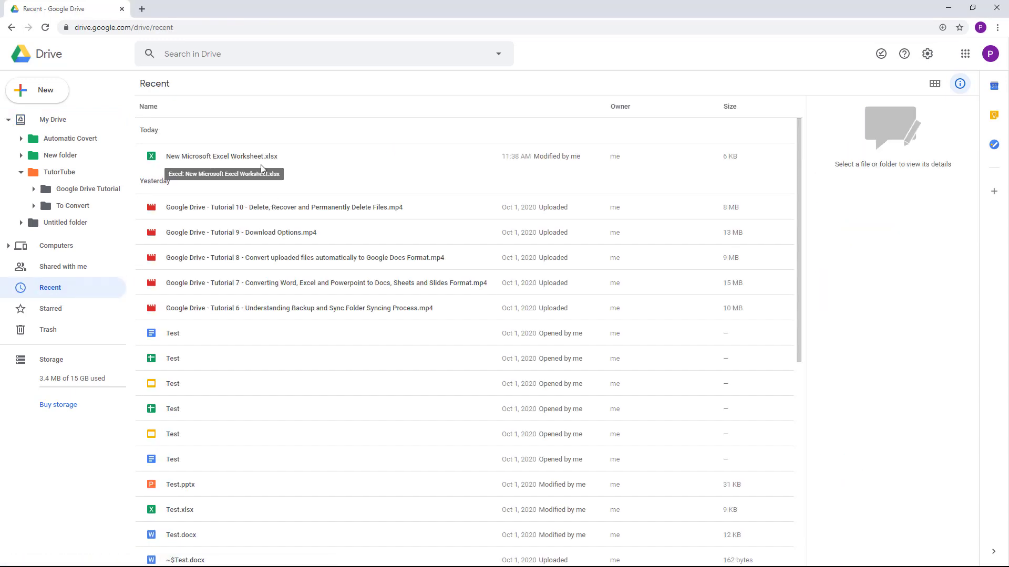
{"action": "mouse_move", "coordinate": [274, 161]}
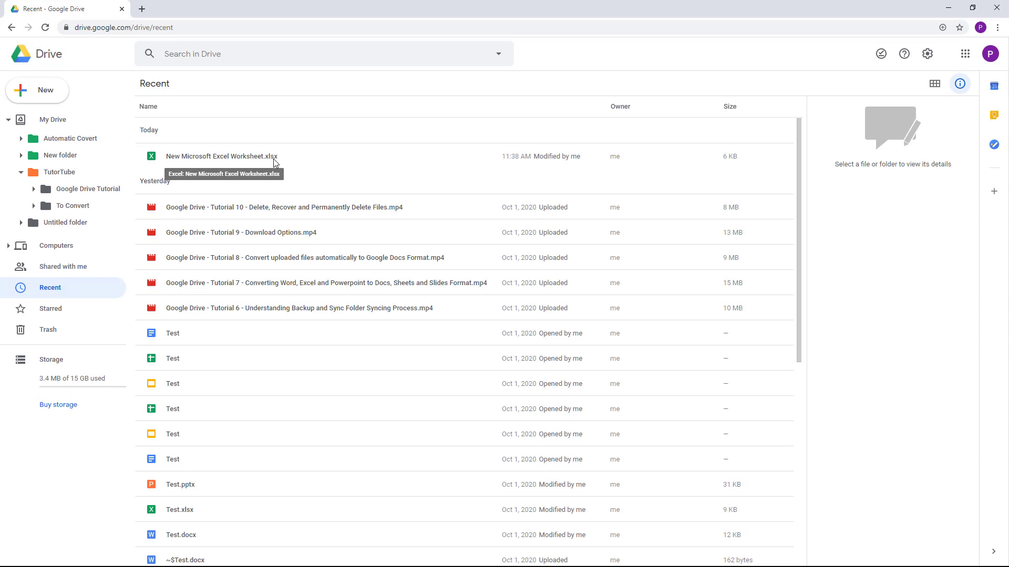
{"action": "left_click", "coordinate": [222, 156]}
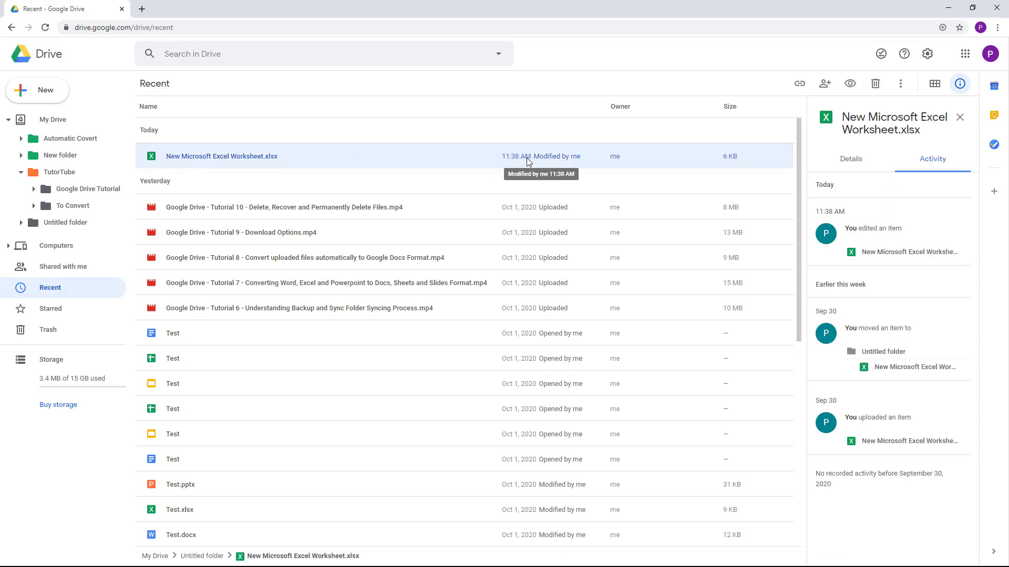
{"action": "left_click", "coordinate": [283, 207]}
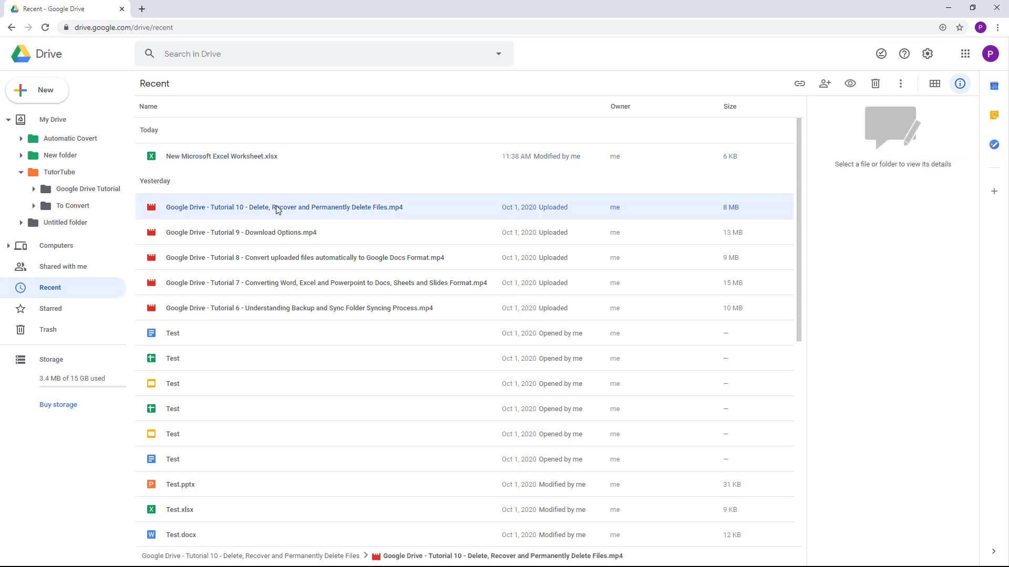
{"action": "left_click", "coordinate": [960, 83]}
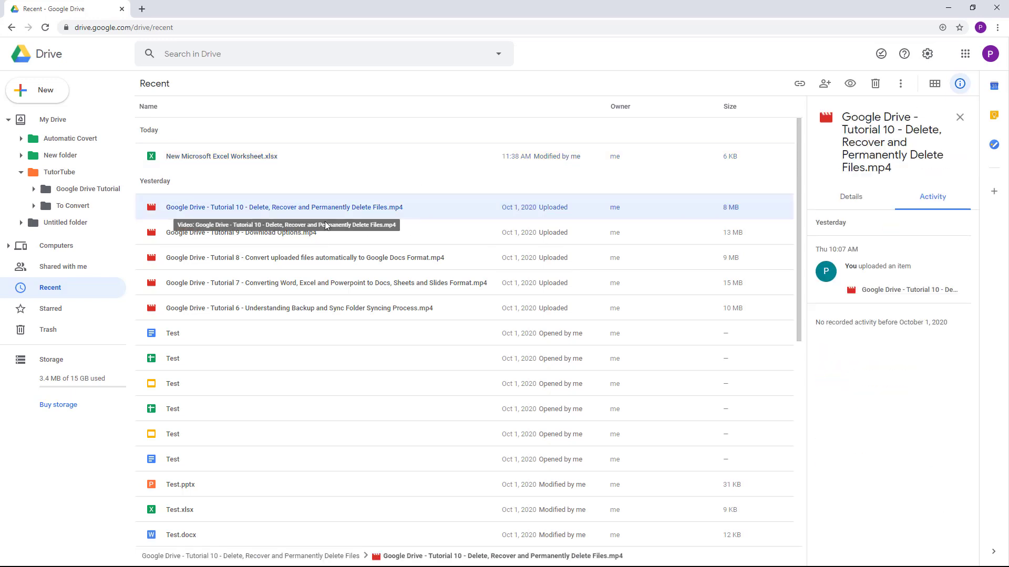
{"action": "mouse_move", "coordinate": [233, 203]}
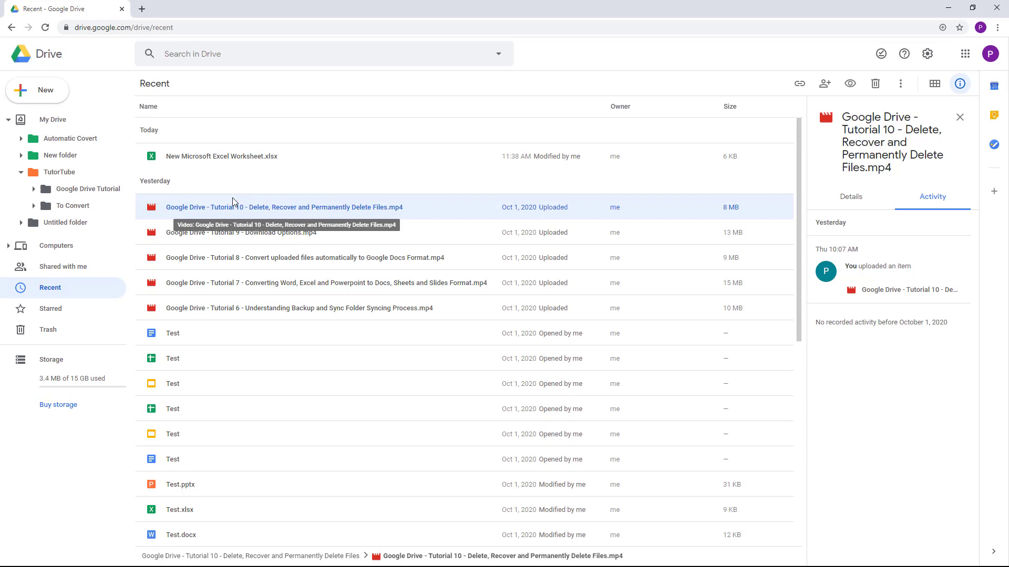
Step: View activity for the Test document and Google Chrome.lnk further down the Recent list
{"action": "scroll", "scroll_direction": "down", "scroll_amount": 3}
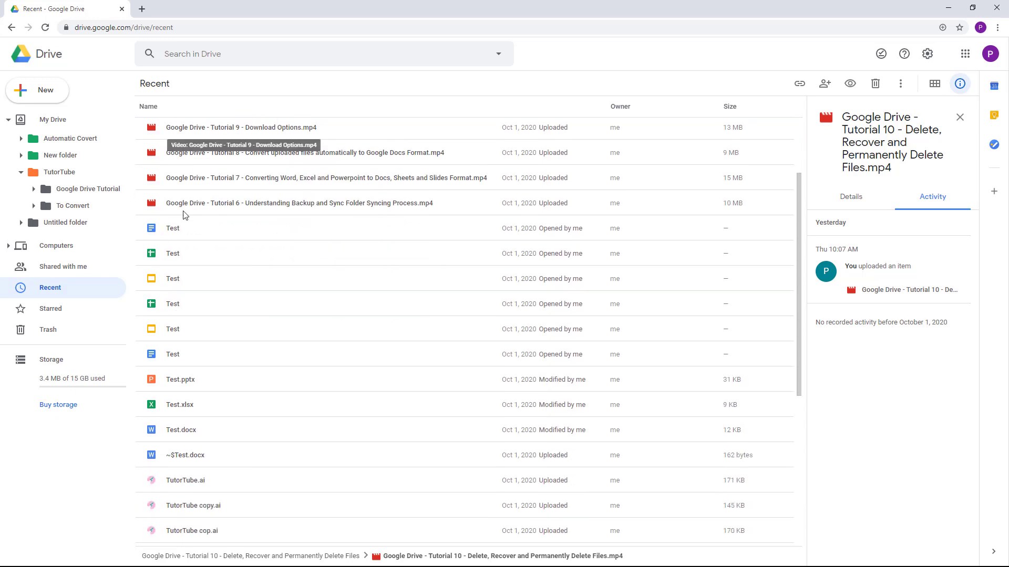
{"action": "left_click", "coordinate": [172, 228]}
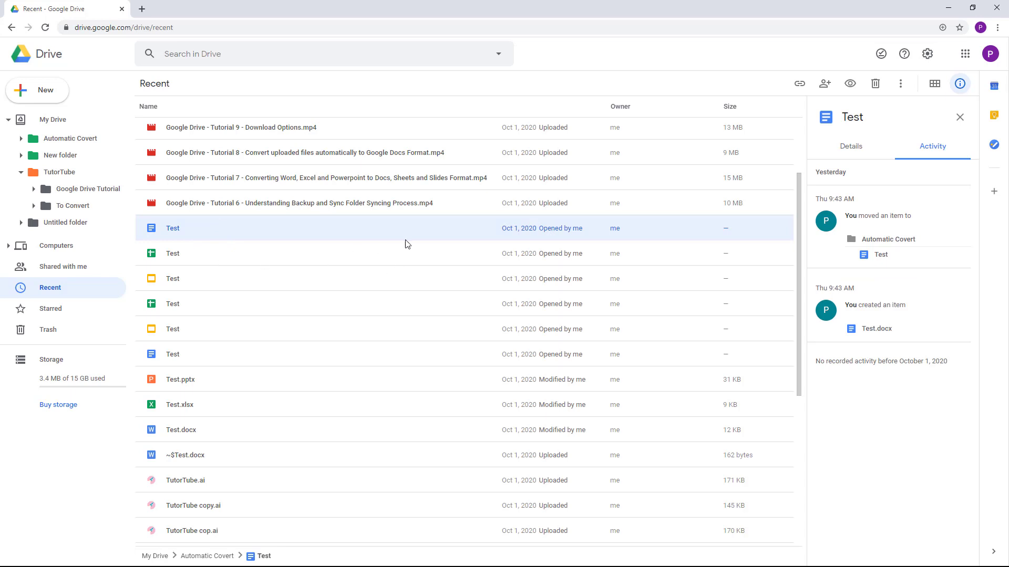
{"action": "scroll", "scroll_direction": "down", "scroll_amount": 3}
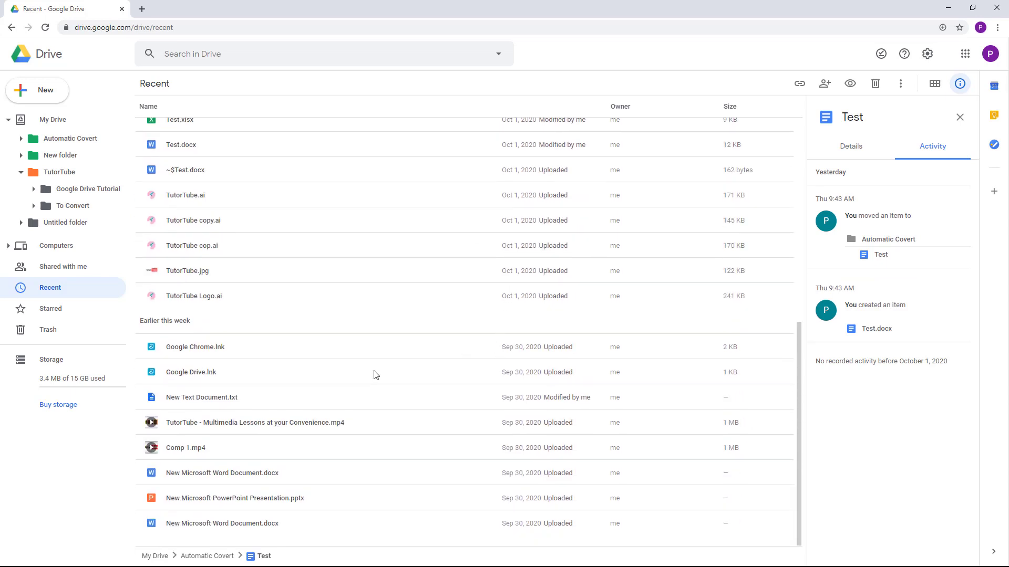
{"action": "left_click", "coordinate": [195, 347]}
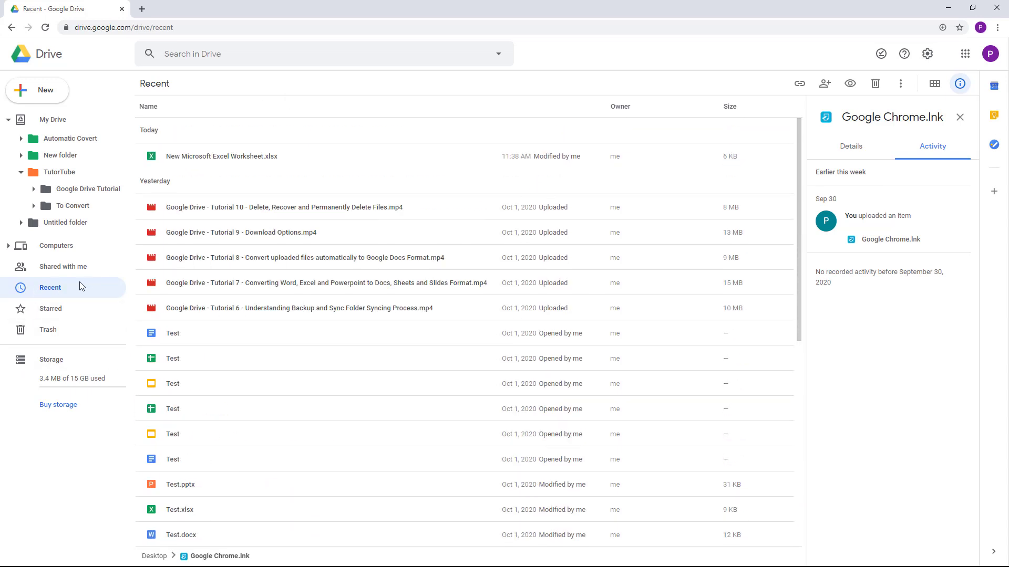
{"action": "mouse_move", "coordinate": [69, 293]}
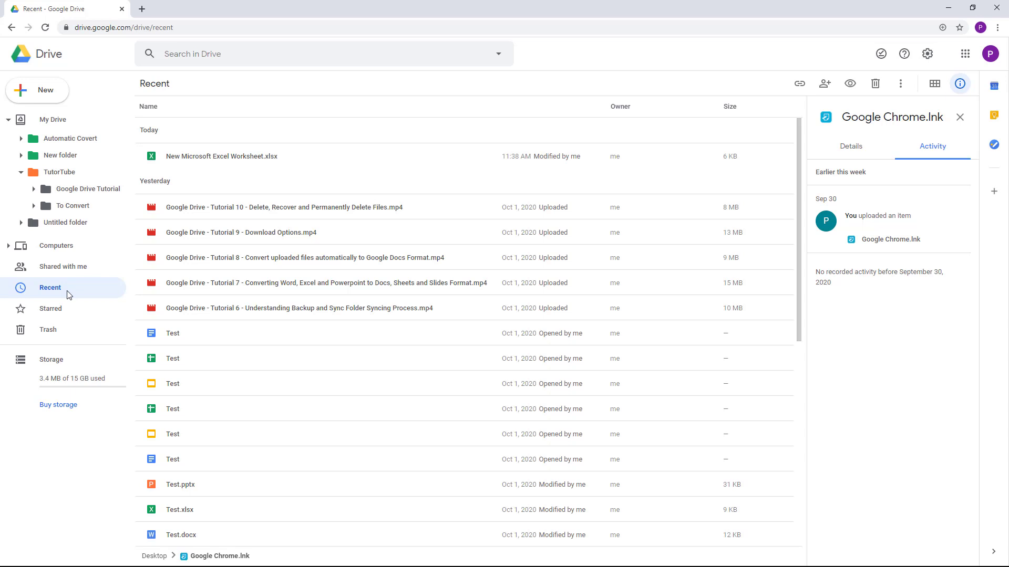
{"action": "mouse_move", "coordinate": [72, 339]}
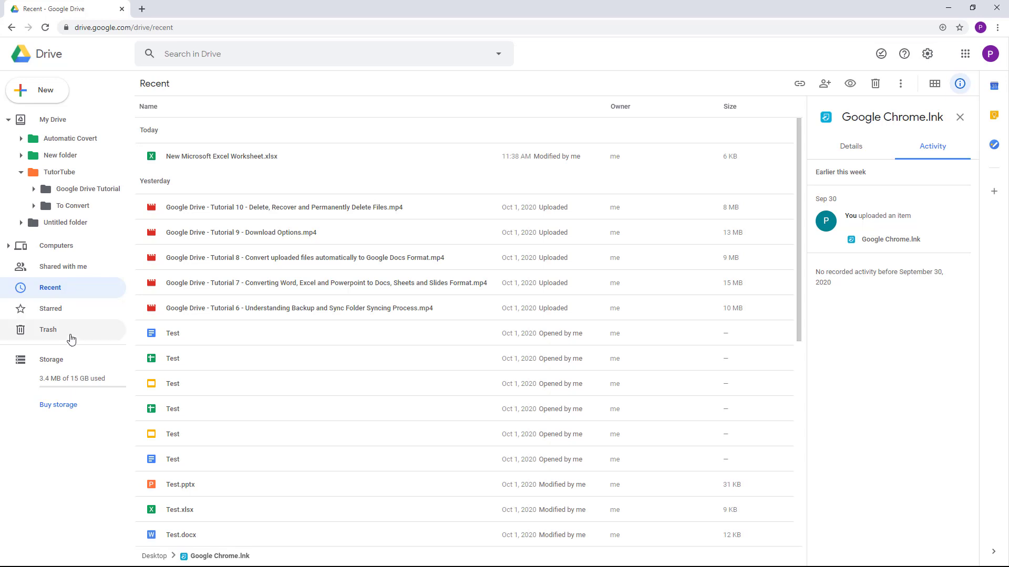
{"action": "mouse_move", "coordinate": [71, 385]}
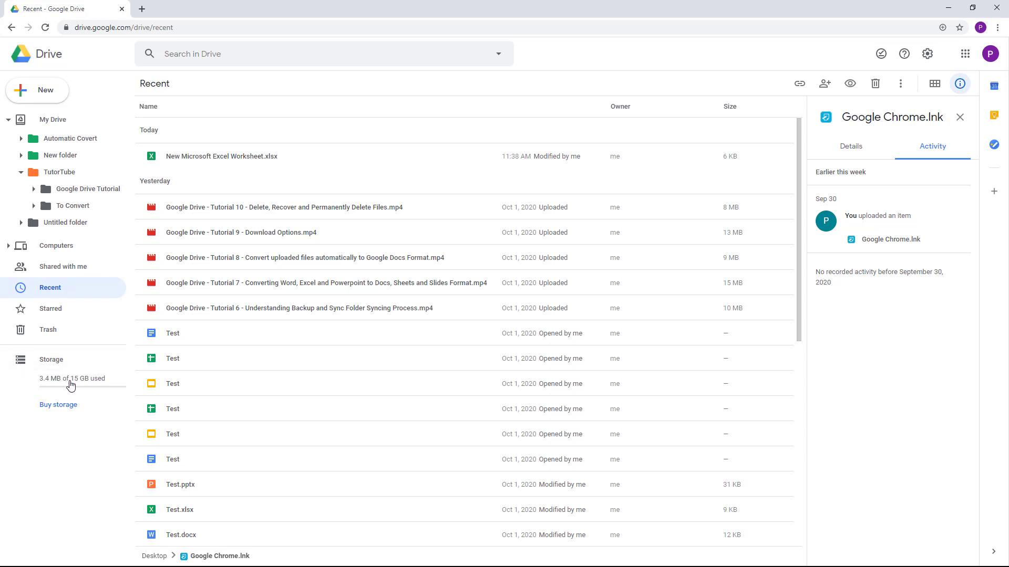
Step: Show the Storage page listing files by storage used, headed by the 1 MB TutorTube videos
{"action": "left_click", "coordinate": [50, 360]}
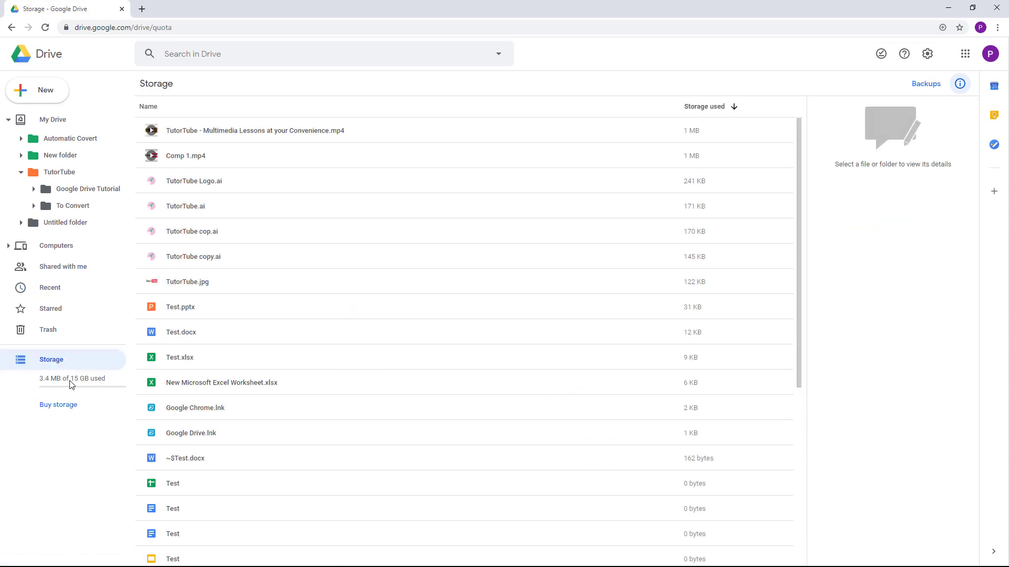
{"action": "mouse_move", "coordinate": [711, 107]}
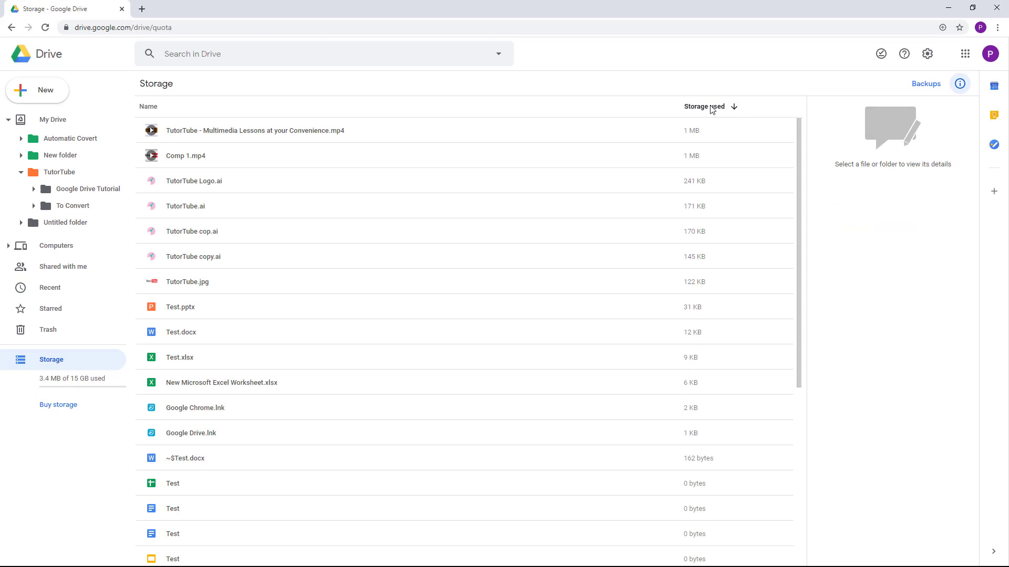
{"action": "mouse_move", "coordinate": [55, 365]}
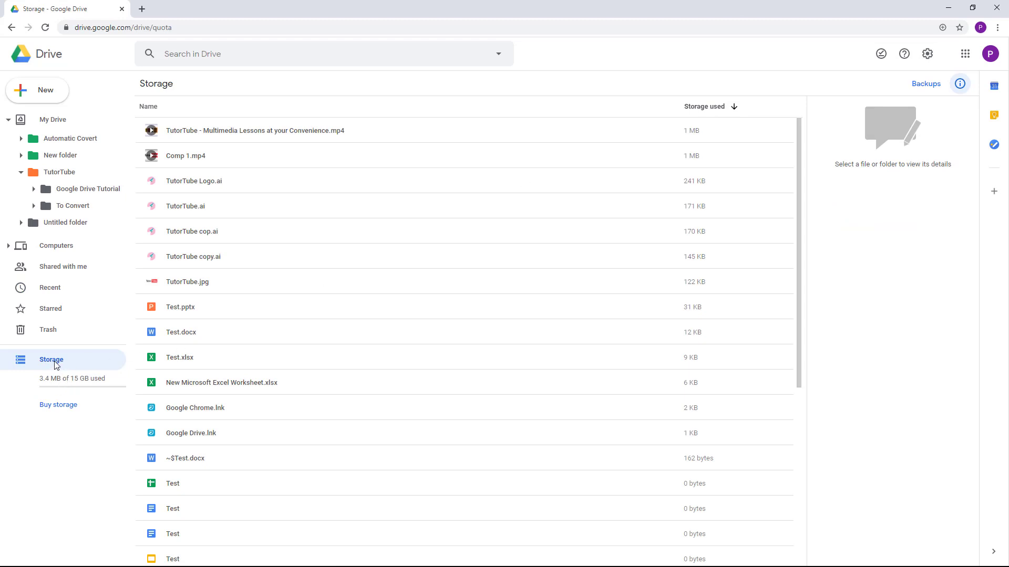
{"action": "mouse_move", "coordinate": [707, 196]}
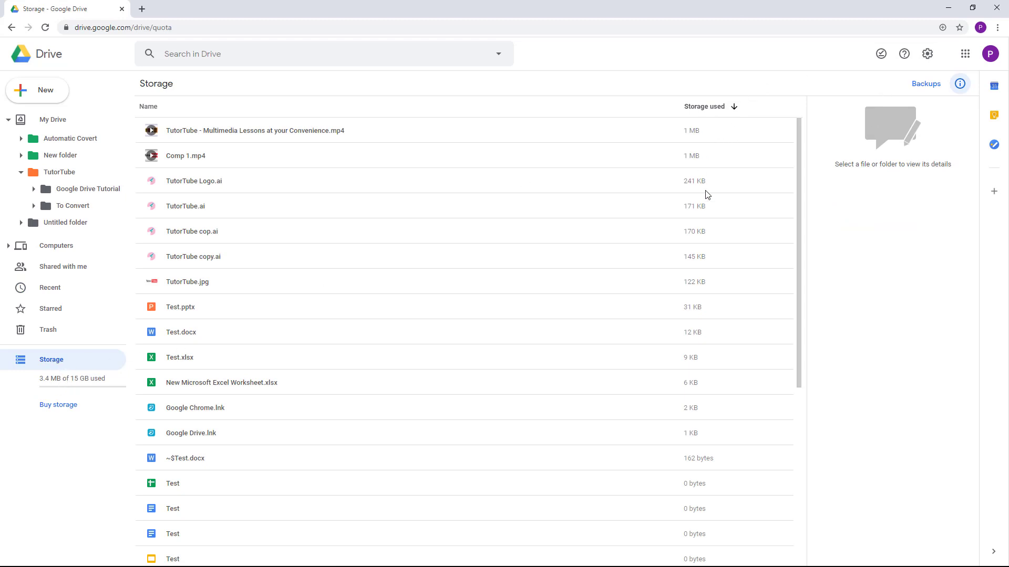
{"action": "mouse_move", "coordinate": [691, 131]}
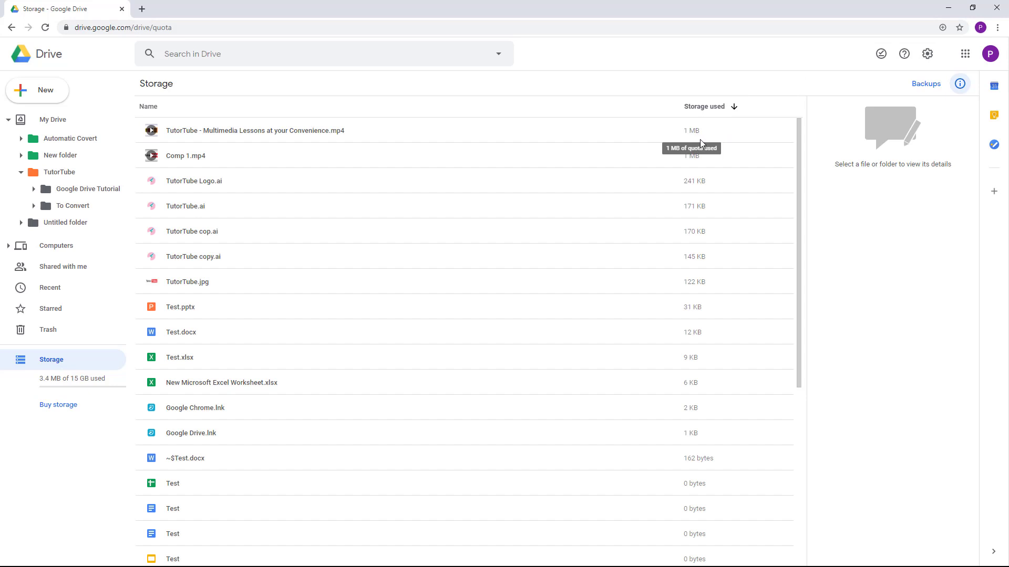
{"action": "mouse_move", "coordinate": [443, 118]}
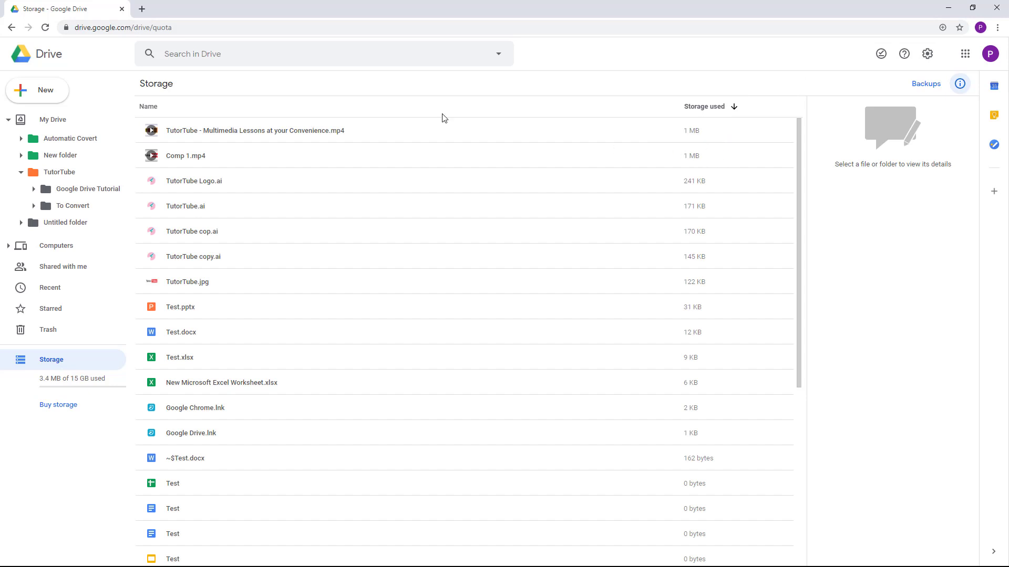
{"action": "mouse_move", "coordinate": [298, 139]}
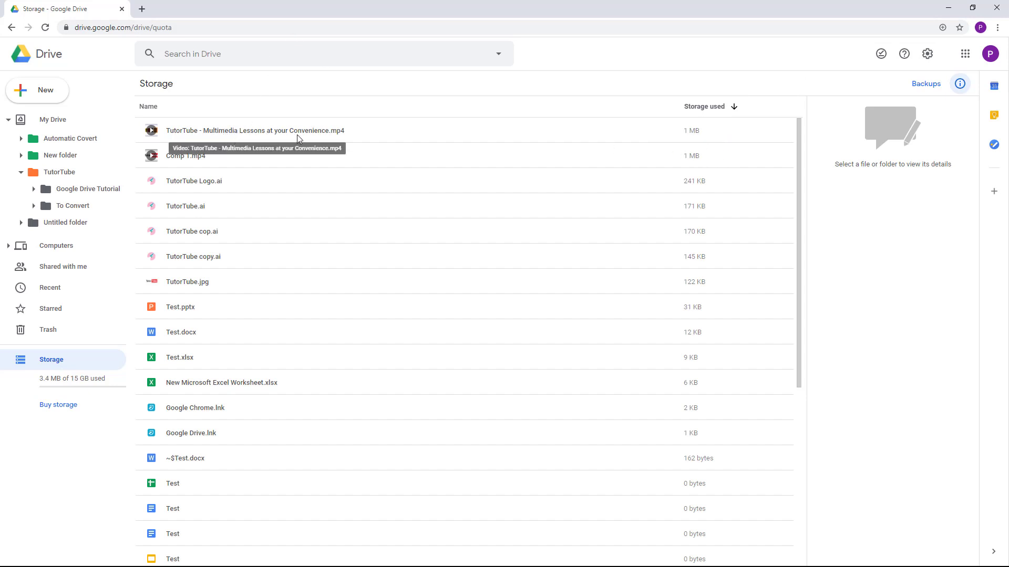
{"action": "mouse_move", "coordinate": [701, 139]}
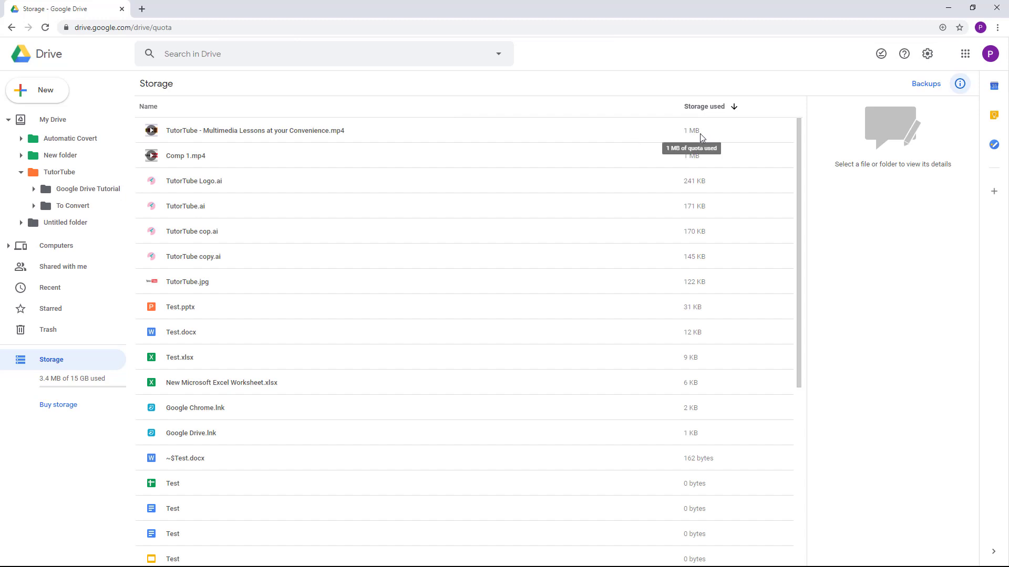
{"action": "mouse_move", "coordinate": [183, 156]}
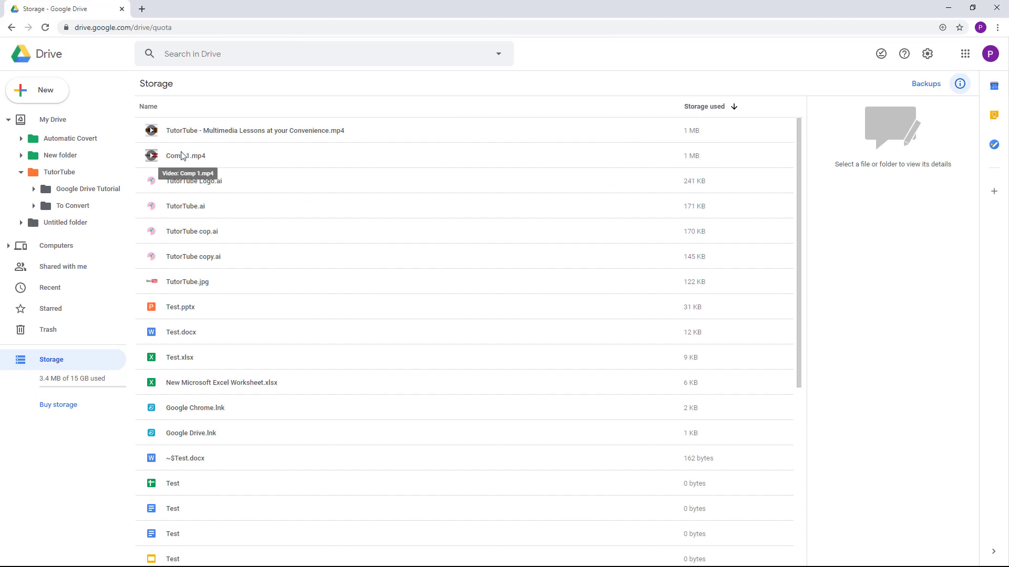
Step: Read exact sizes in Details for the lessons video, Comp 1.mp4, TutorTube Logo.ai and TutorTube.ai (171 KB)
{"action": "left_click", "coordinate": [254, 131]}
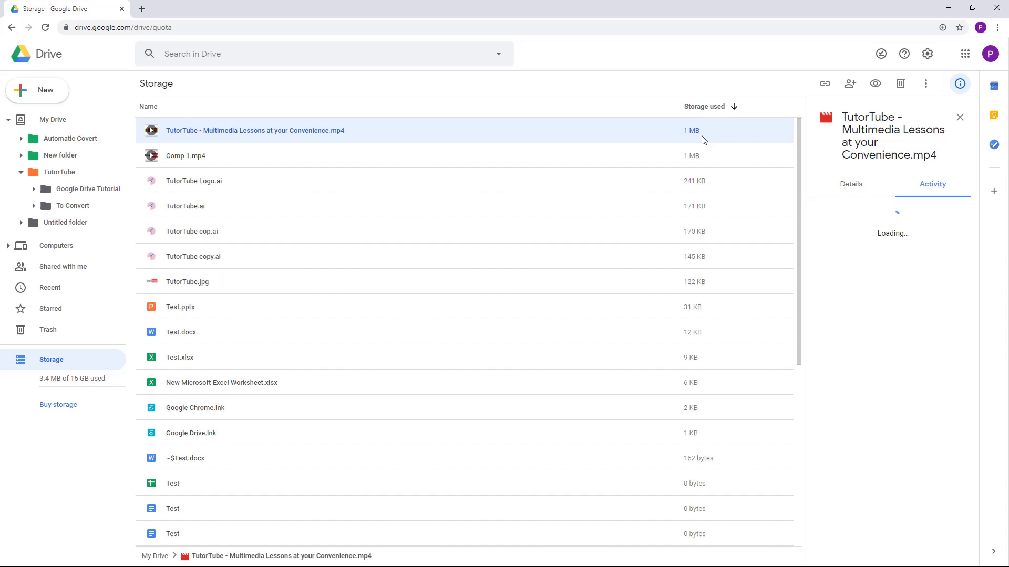
{"action": "left_click", "coordinate": [850, 184]}
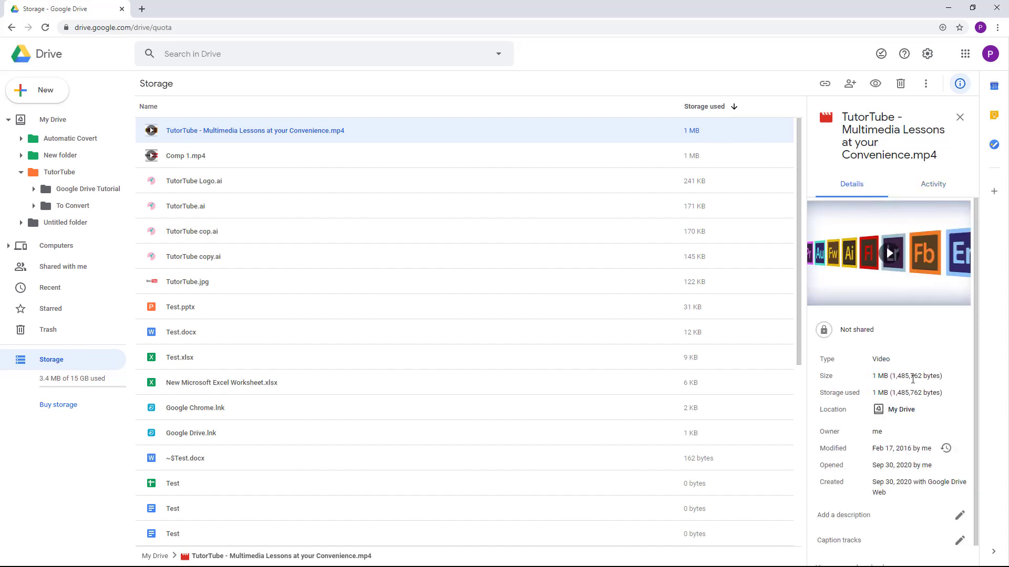
{"action": "left_click", "coordinate": [185, 156]}
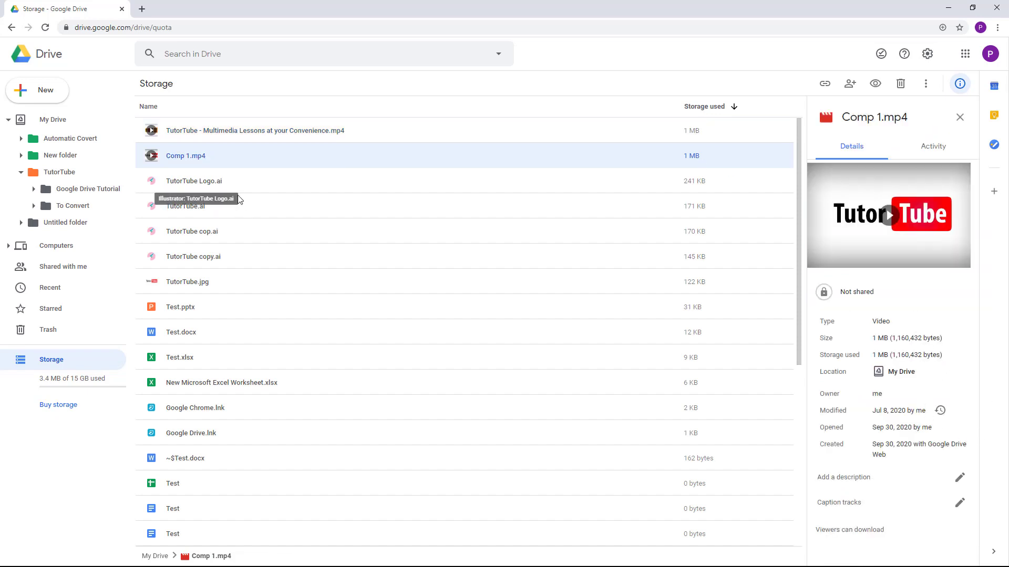
{"action": "left_click", "coordinate": [193, 181]}
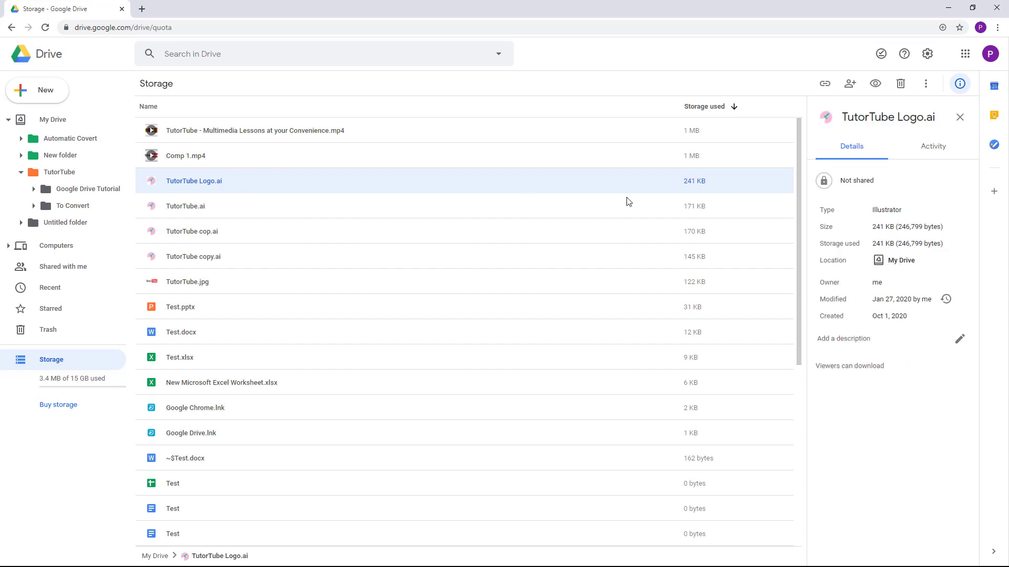
{"action": "left_click", "coordinate": [185, 206]}
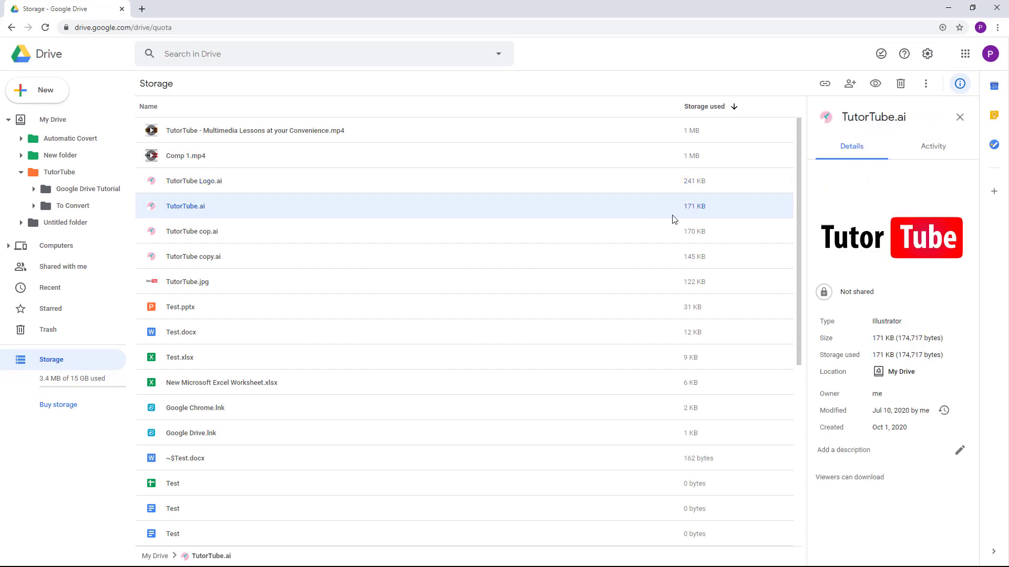